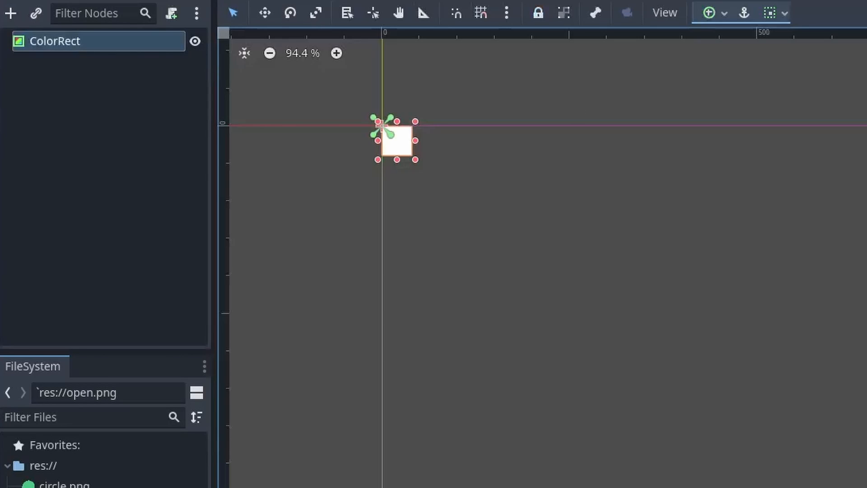
Colour the ColorRect dark purple and stretch it with the Full Rect anchor preset
left_click(801, 36)
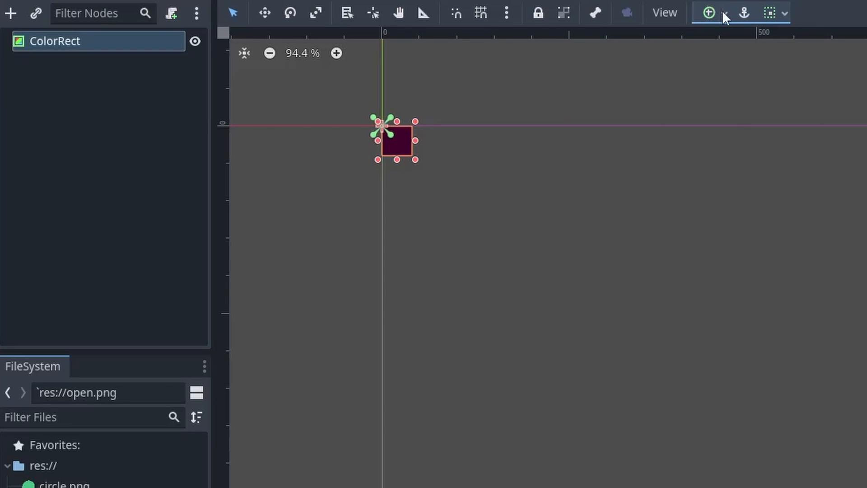
left_click(708, 11)
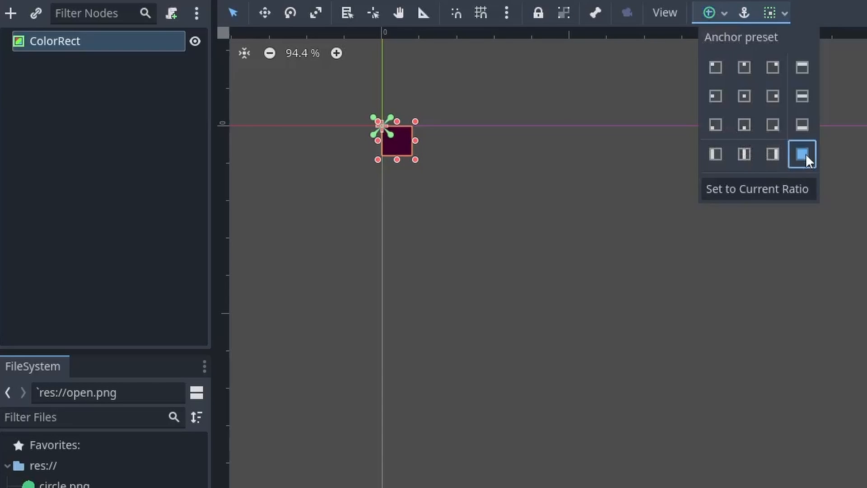
left_click(803, 155)
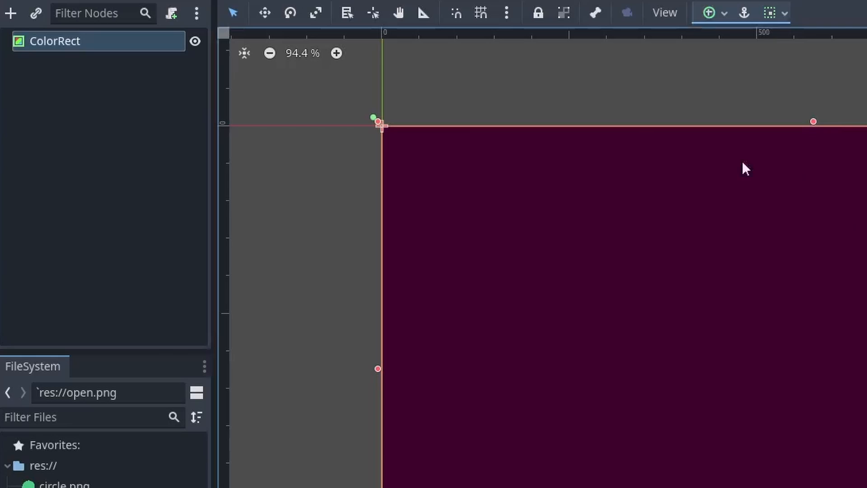
left_click(708, 13)
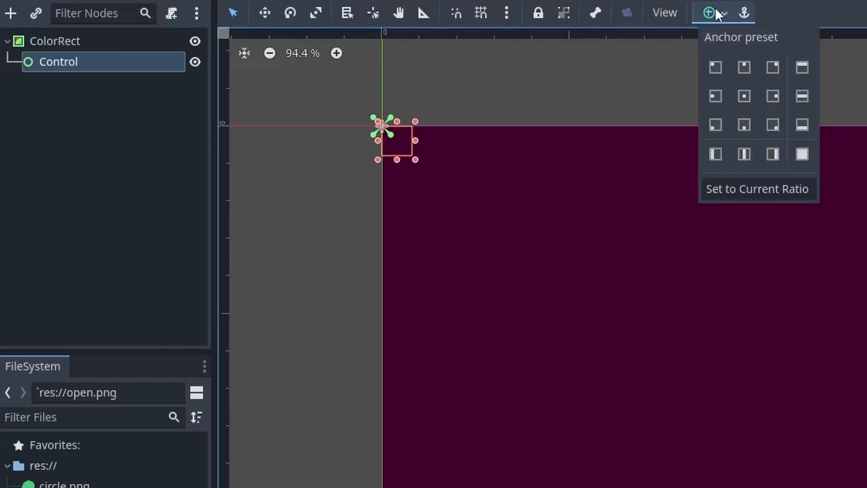
Stretch the Control node to fill the screen and rename the circle sprite to 'mask'
left_click(744, 97)
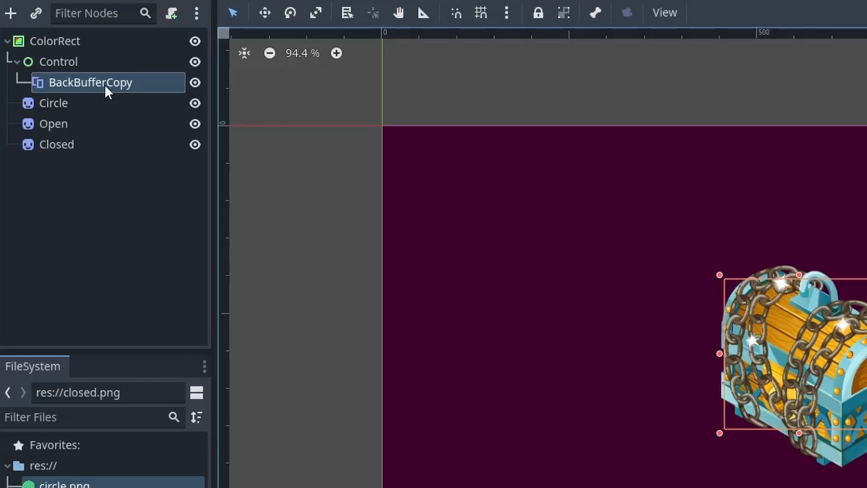
mouse_move(669, 373)
type("mask")
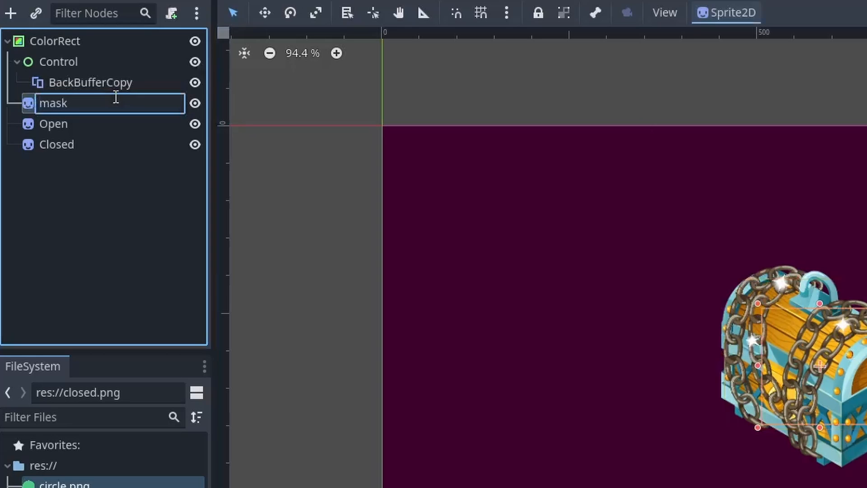
left_click(54, 144)
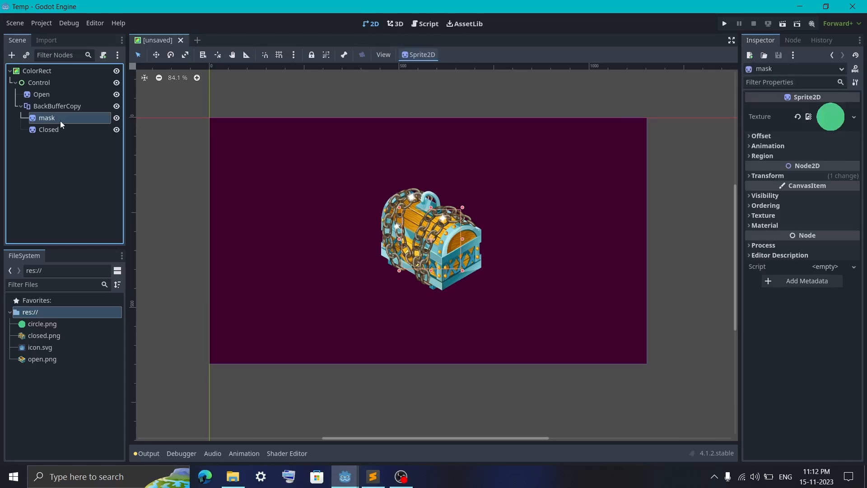
Give the mask sprite a new ShaderMaterial using a new shader at res://mask.gdshader
left_click(764, 225)
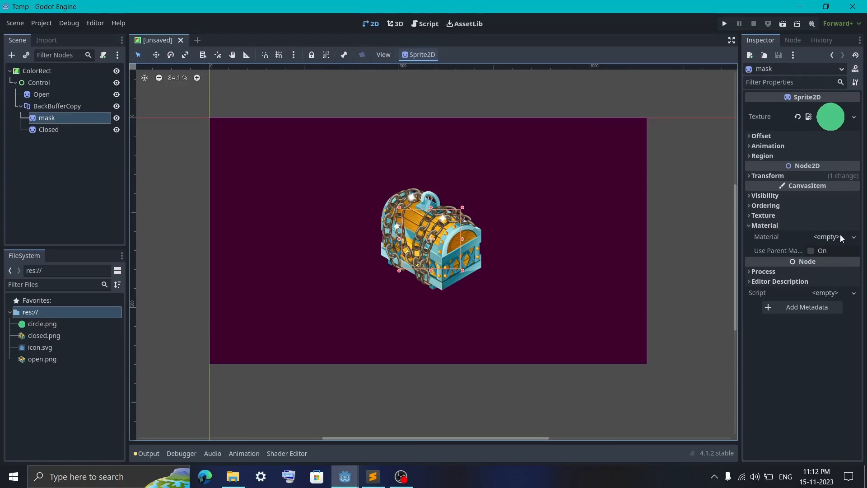
left_click(854, 237)
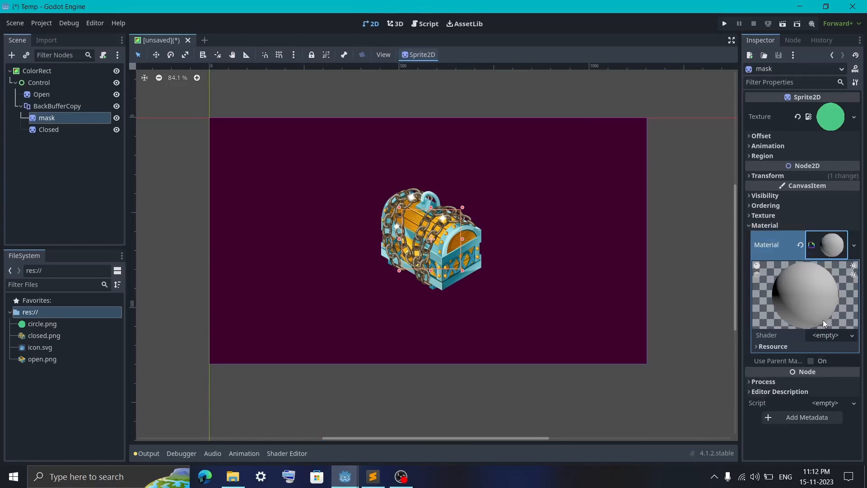
left_click(825, 334)
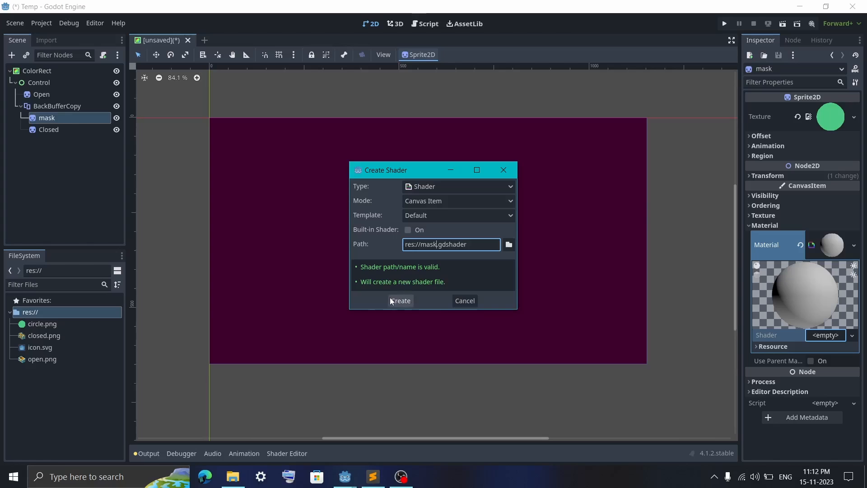
left_click(400, 301)
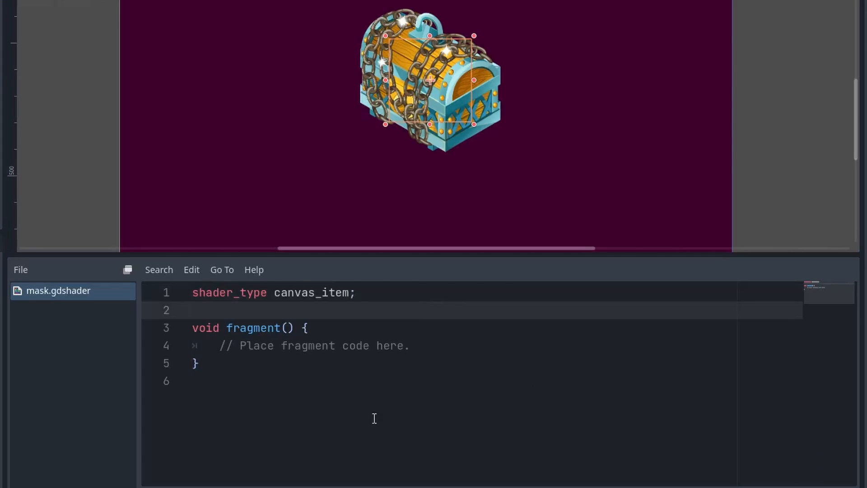
Write a hint_screen_texture uniform, sample it at SCREEN_UV, and set COLOR.a from TEXTURE alpha
type("// SCREEN_TEXTURE")
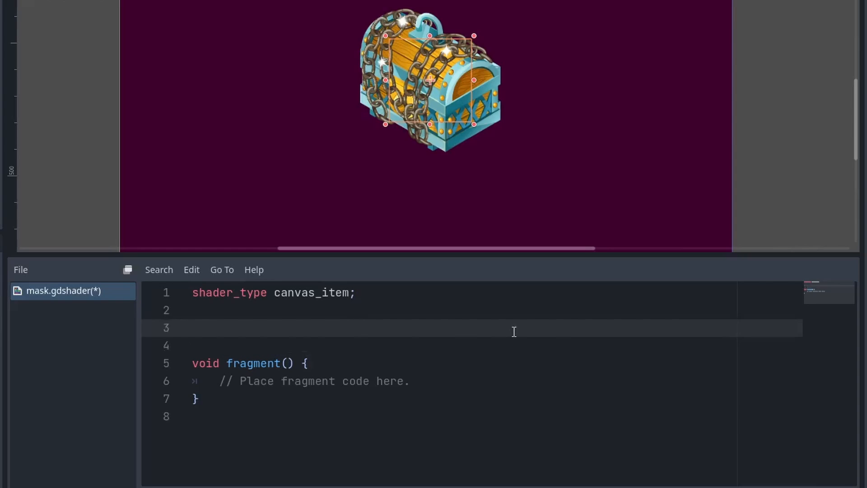
type("uniform sampler2D screen_texture: hint_screen_texture;")
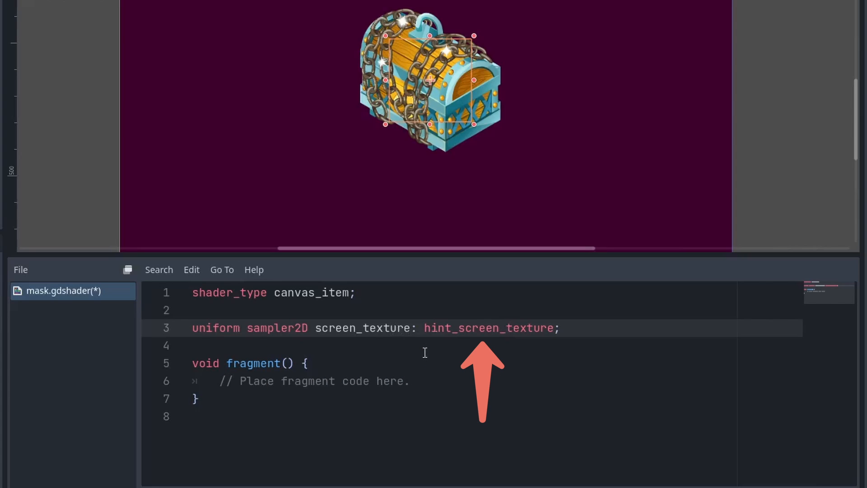
type("COLOR = texture(screen_texture, SCREEN_UV);")
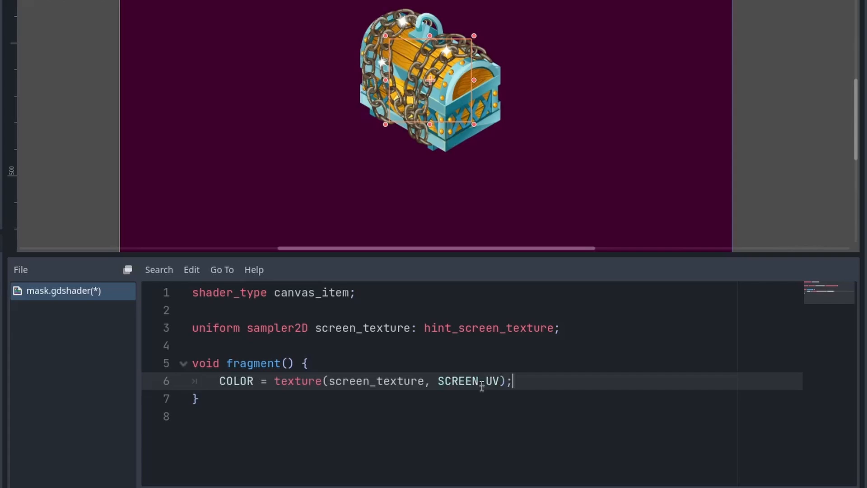
key("Enter")
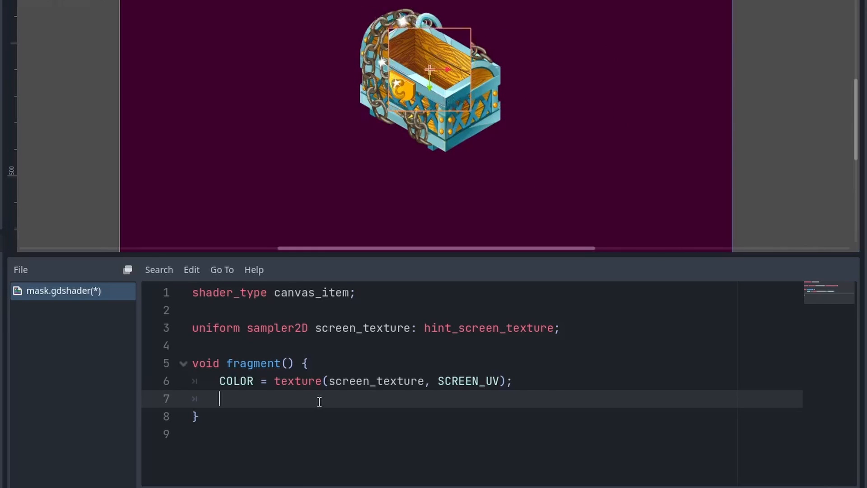
type("COLOR.a = texture(TEXTURE, UV).a;")
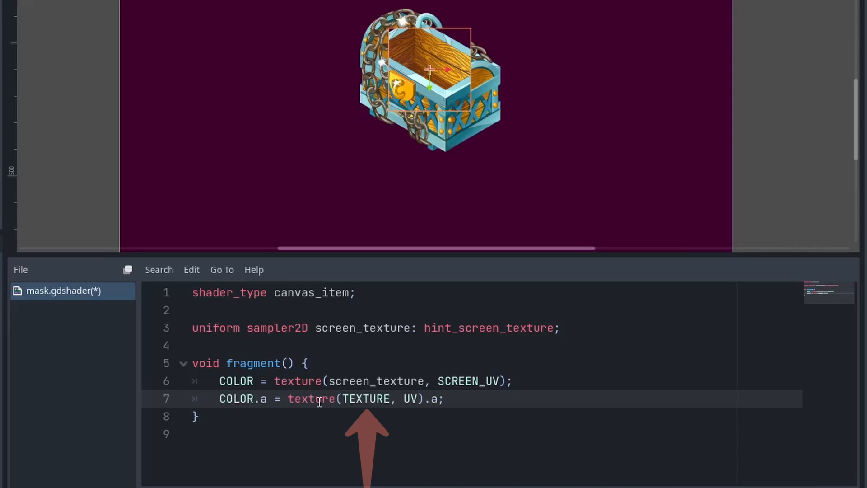
Drag the mask over the chest's front, lid and side, then park it right of the chest
left_click_drag(429, 66, 468, 115)
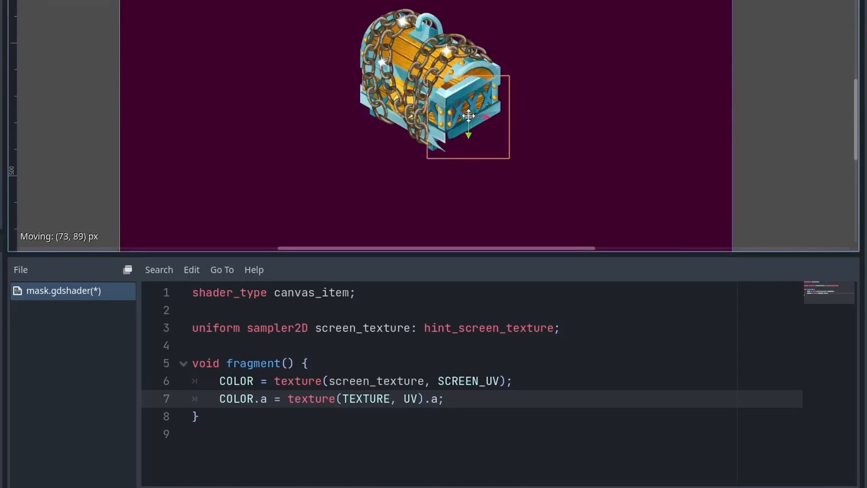
left_click_drag(468, 116, 417, 66)
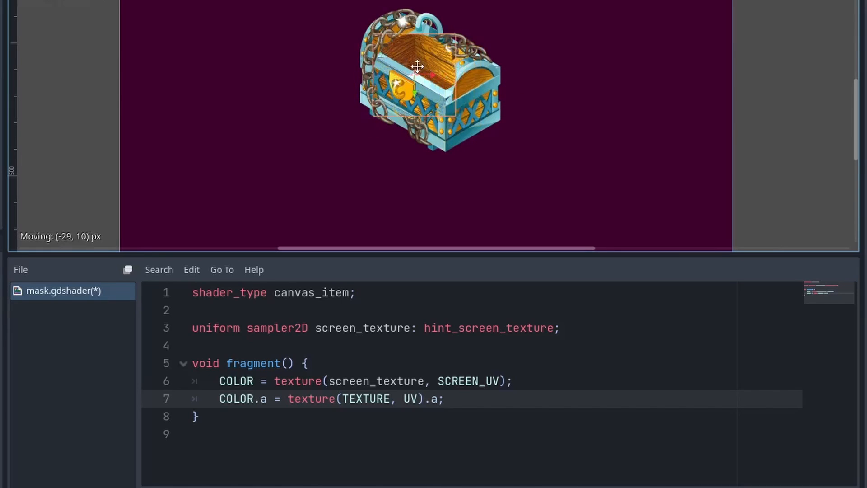
left_click_drag(416, 67, 468, 74)
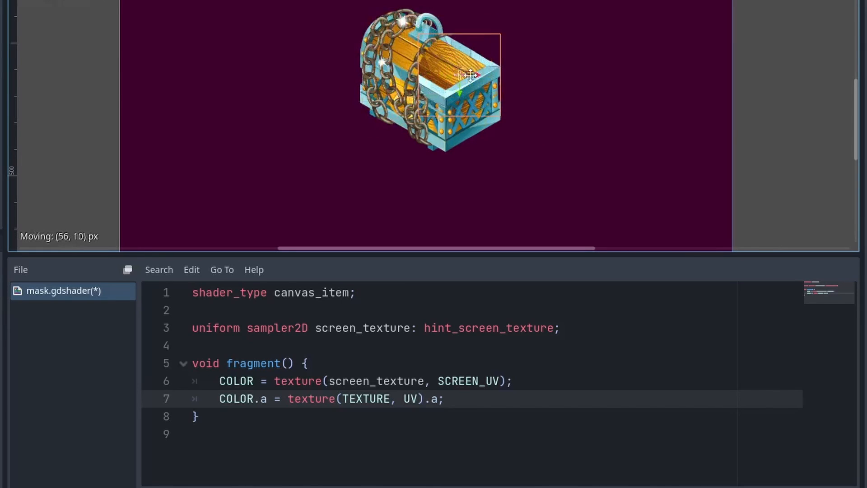
left_click_drag(468, 74, 566, 99)
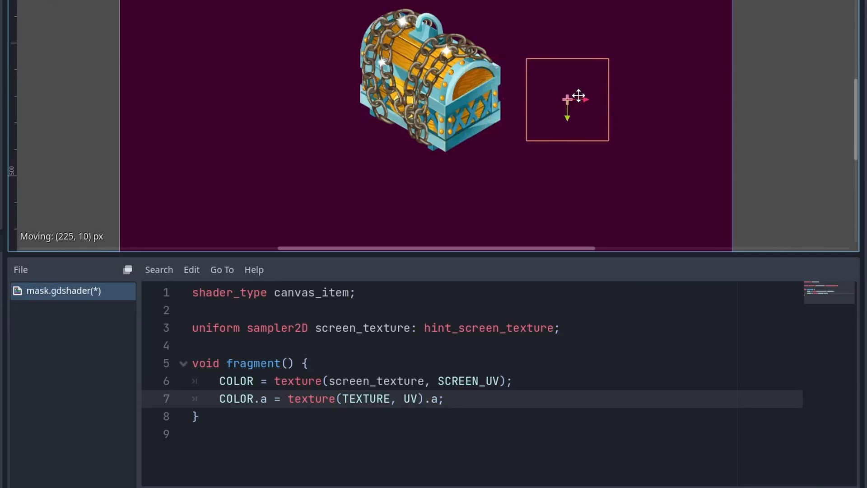
left_click_drag(567, 98, 587, 94)
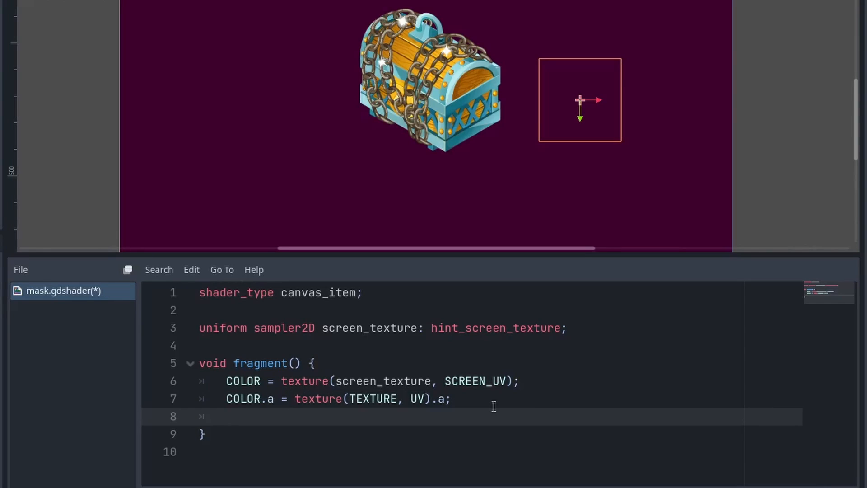
Add COLOR.rgb += vec3(0.1,0.1,0.0) for a faint yellow tint and shift the mask left
type("COLOR.rgb += vec3(0.1,0.1,0.0);")
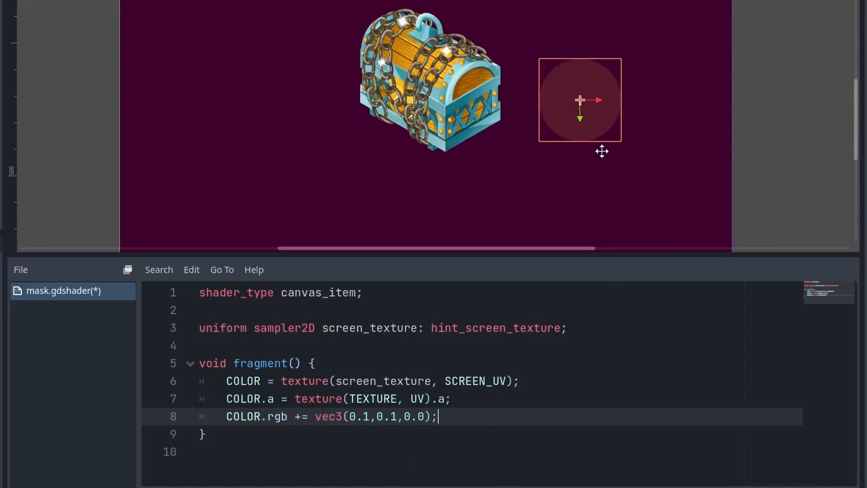
left_click_drag(580, 100, 508, 106)
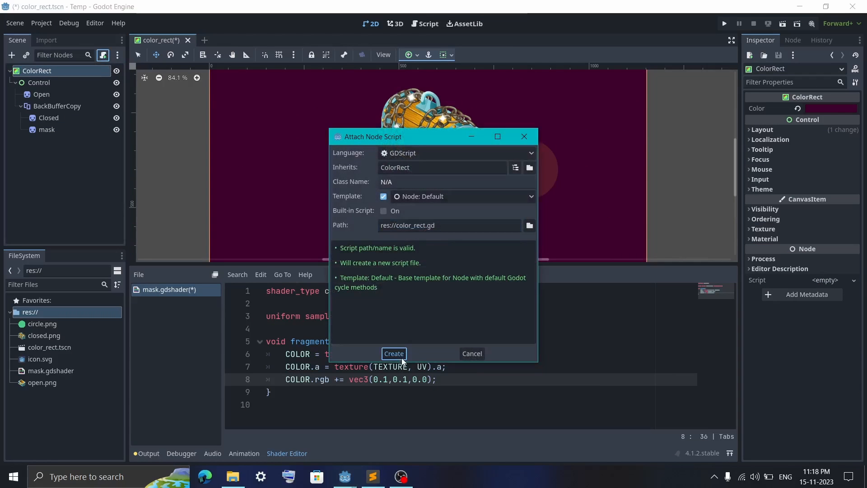
Create color_rect.gd and set mask.global_position = get_global_mouse_position() each frame
left_click(393, 354)
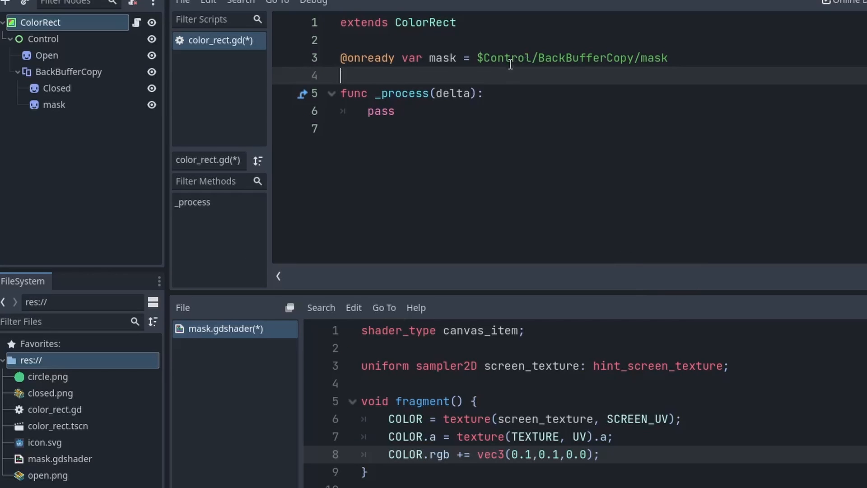
type("mask.global_position = get_global_mouse_position()")
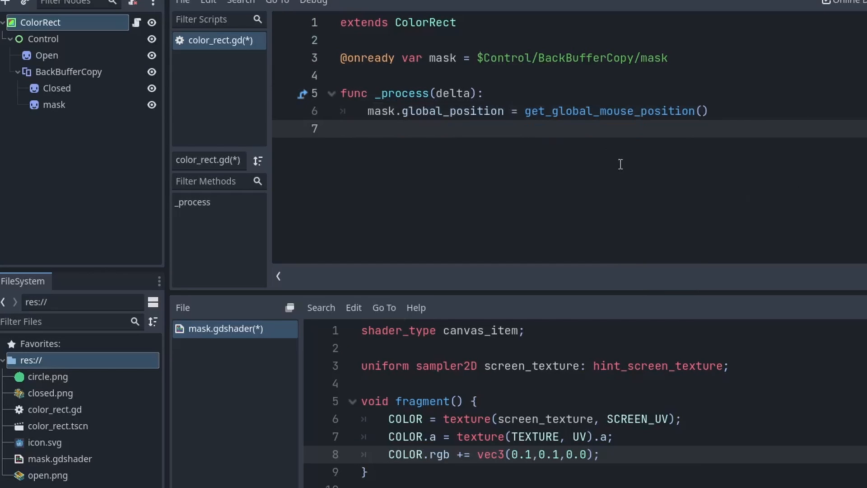